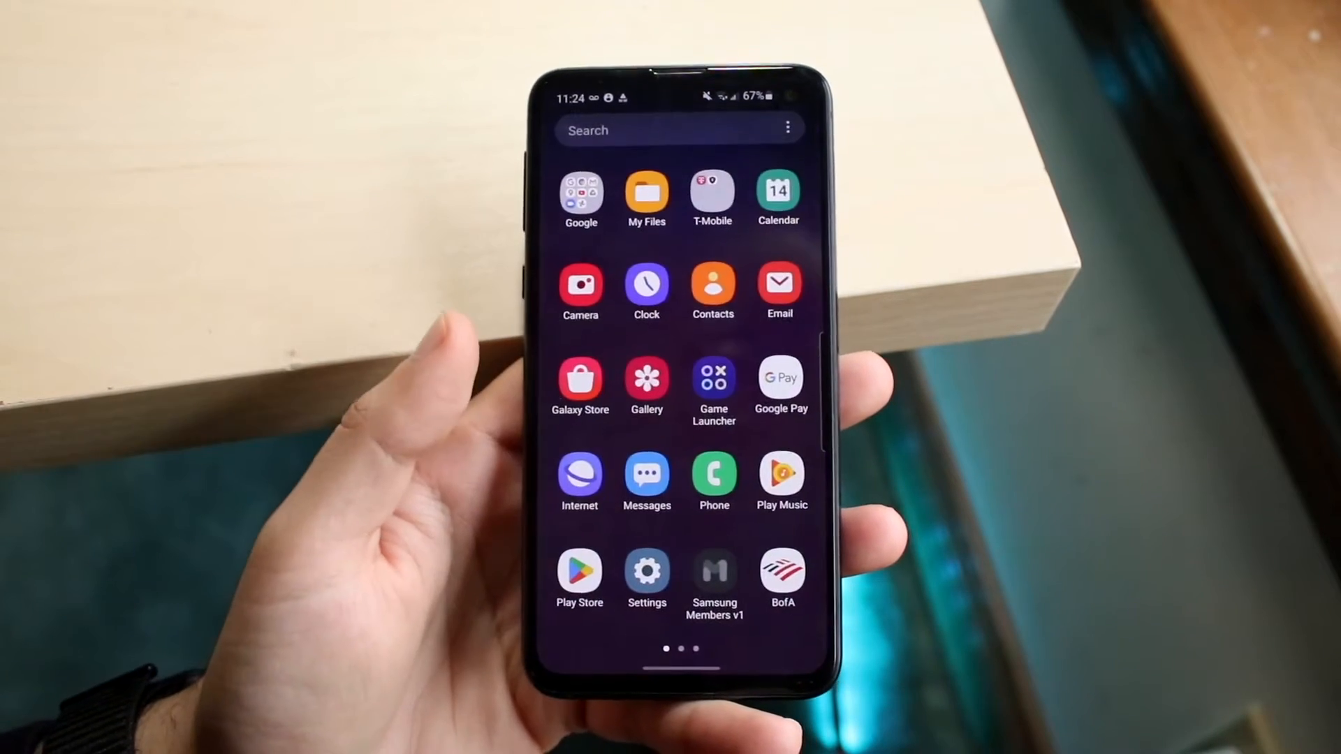
- Launch Settings and go to the Biometrics and security page
left_click(645, 570)
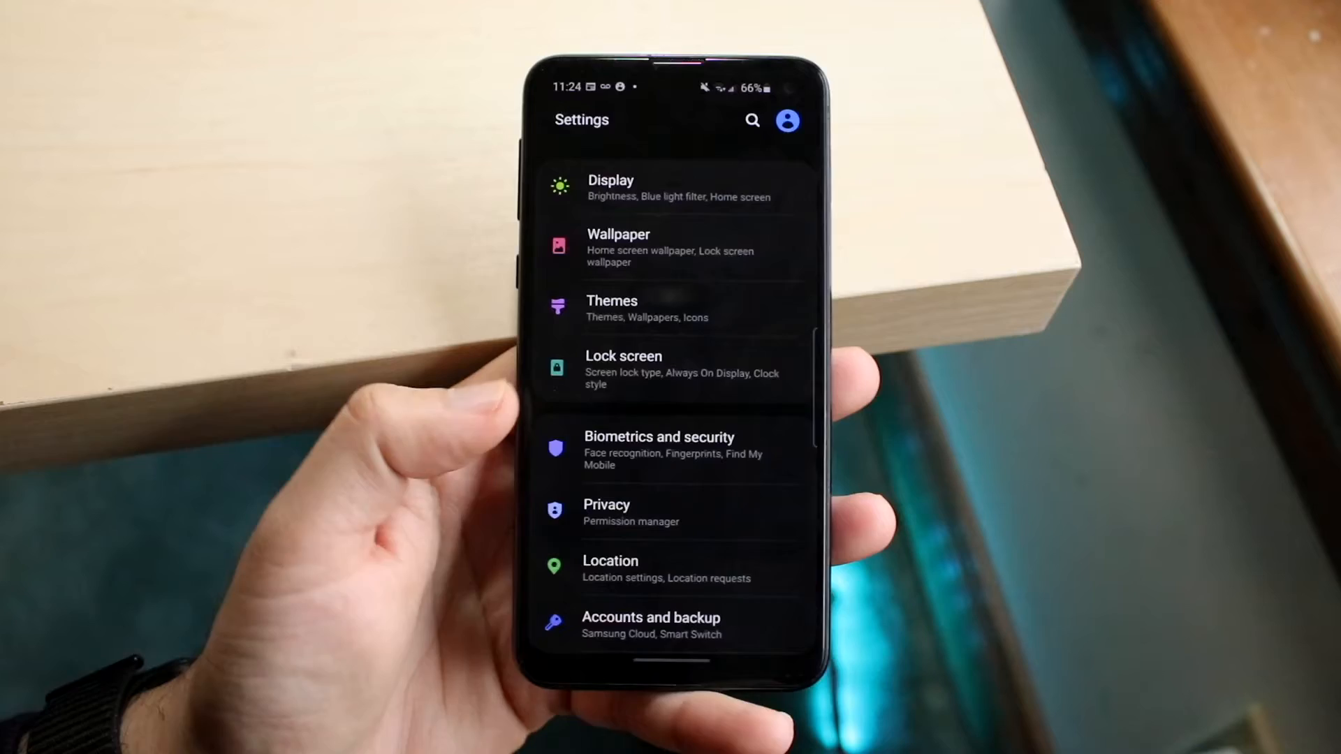
left_click(659, 449)
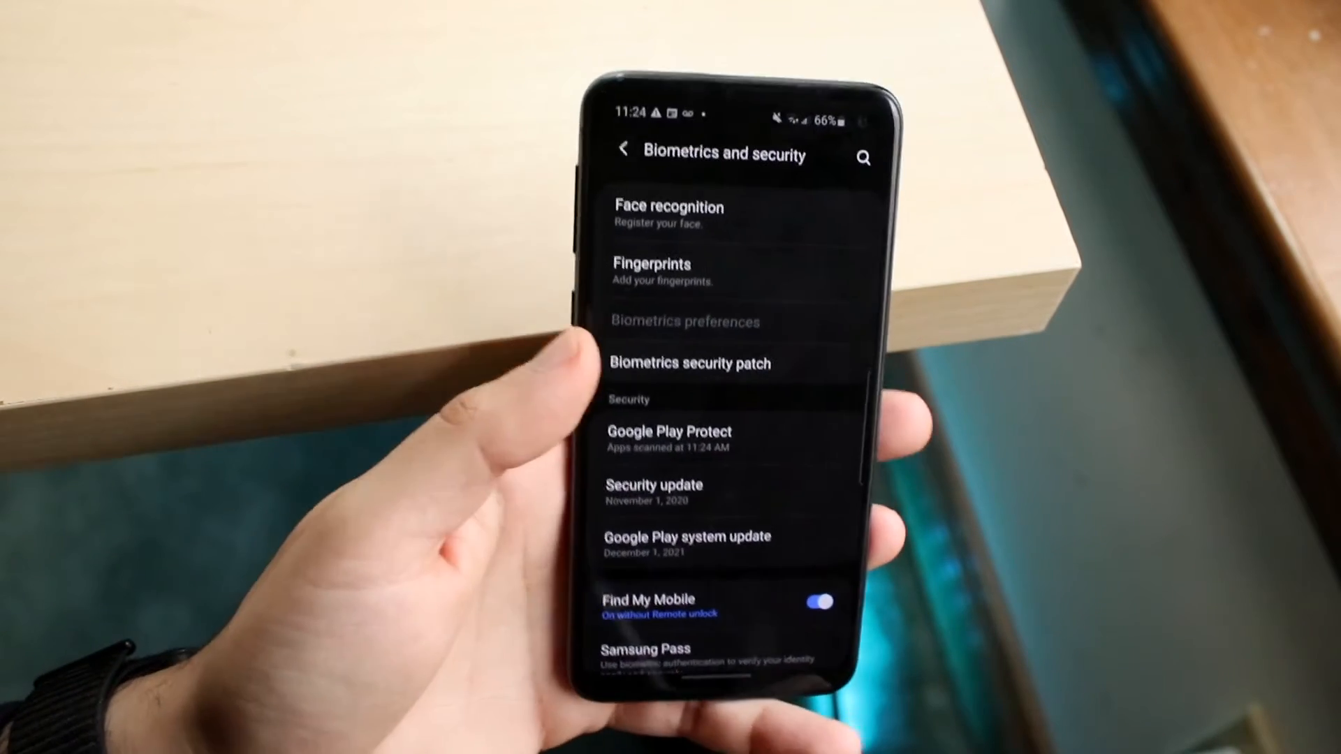
- Go back from Biometrics and security to the main Settings list
left_click(652, 270)
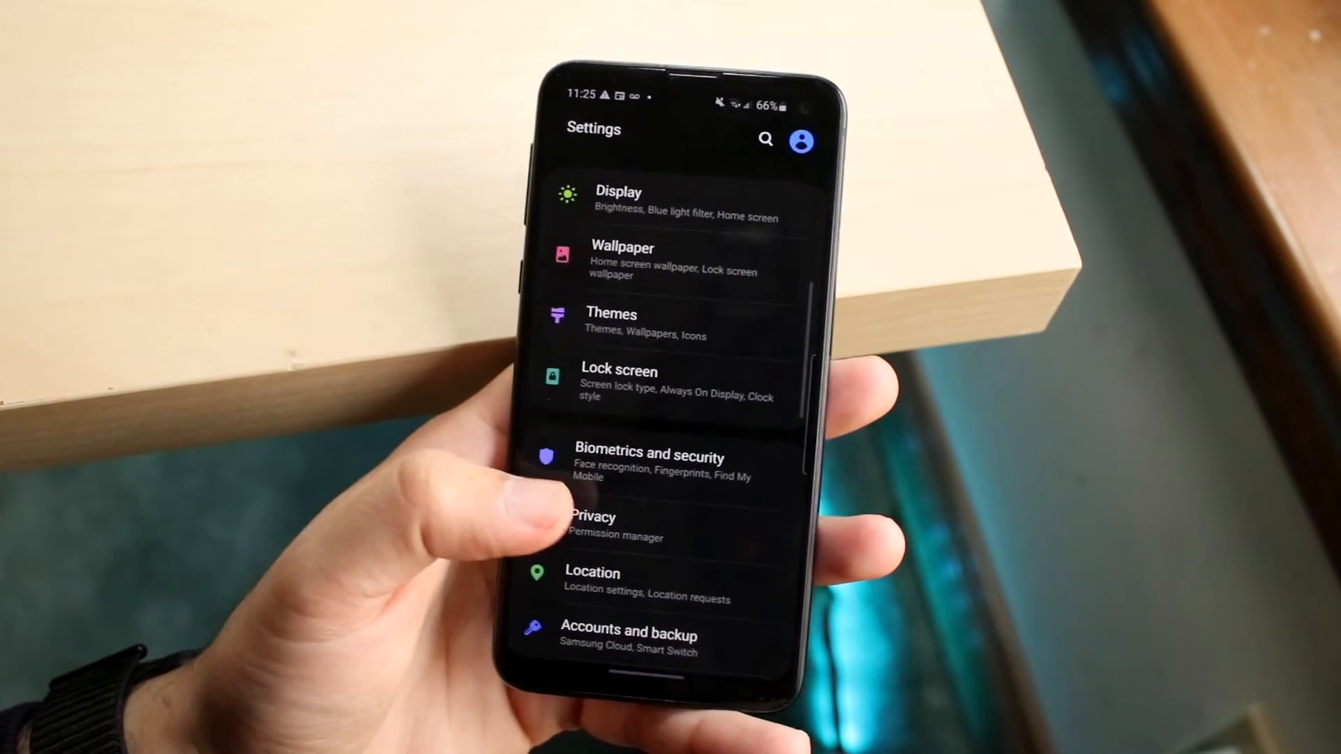
- Scroll down the Settings list and open Software update
scroll("down", 3)
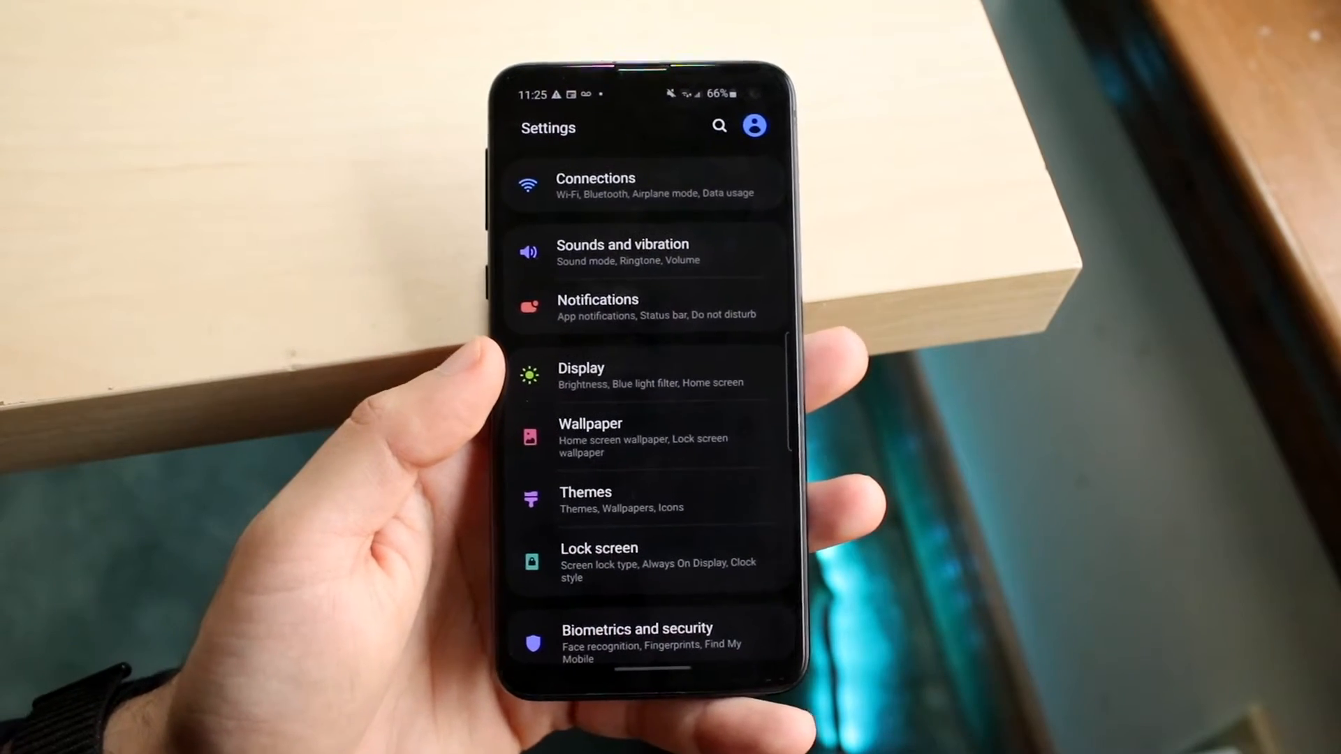
scroll("down", 3)
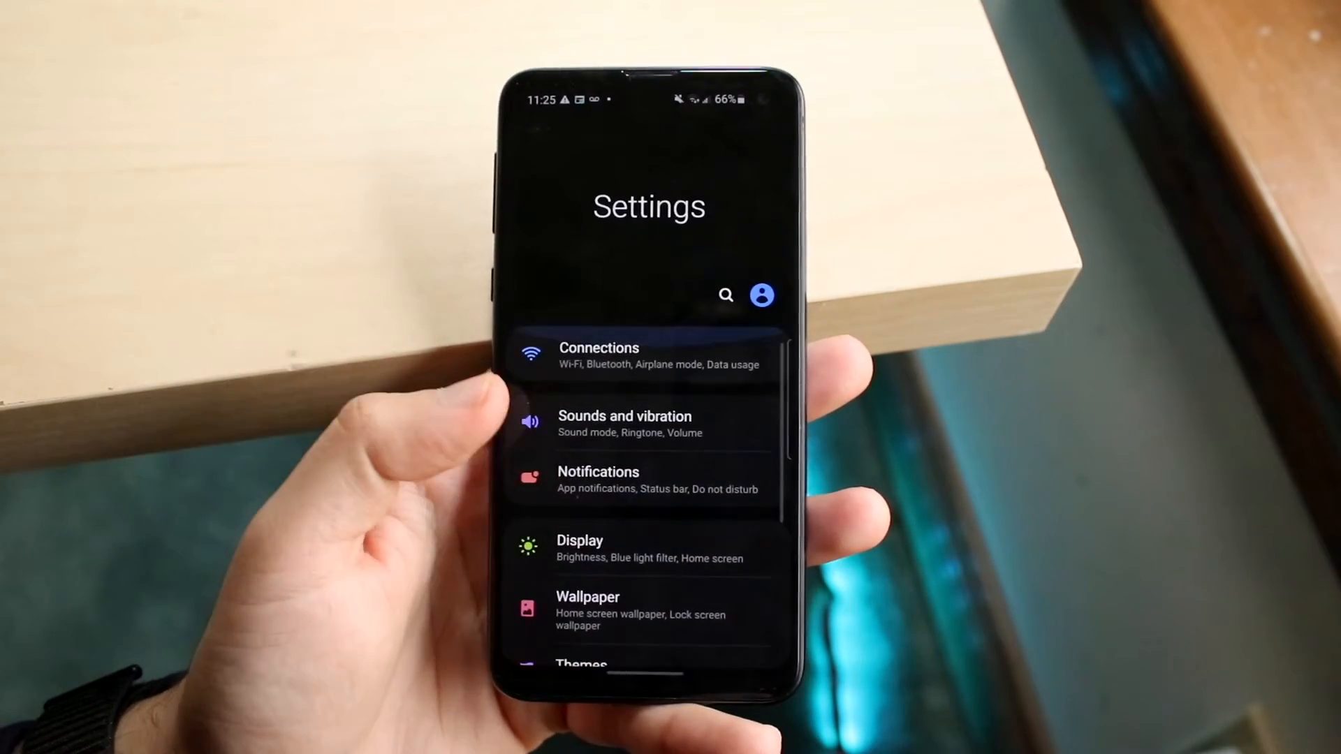
scroll("down", 3)
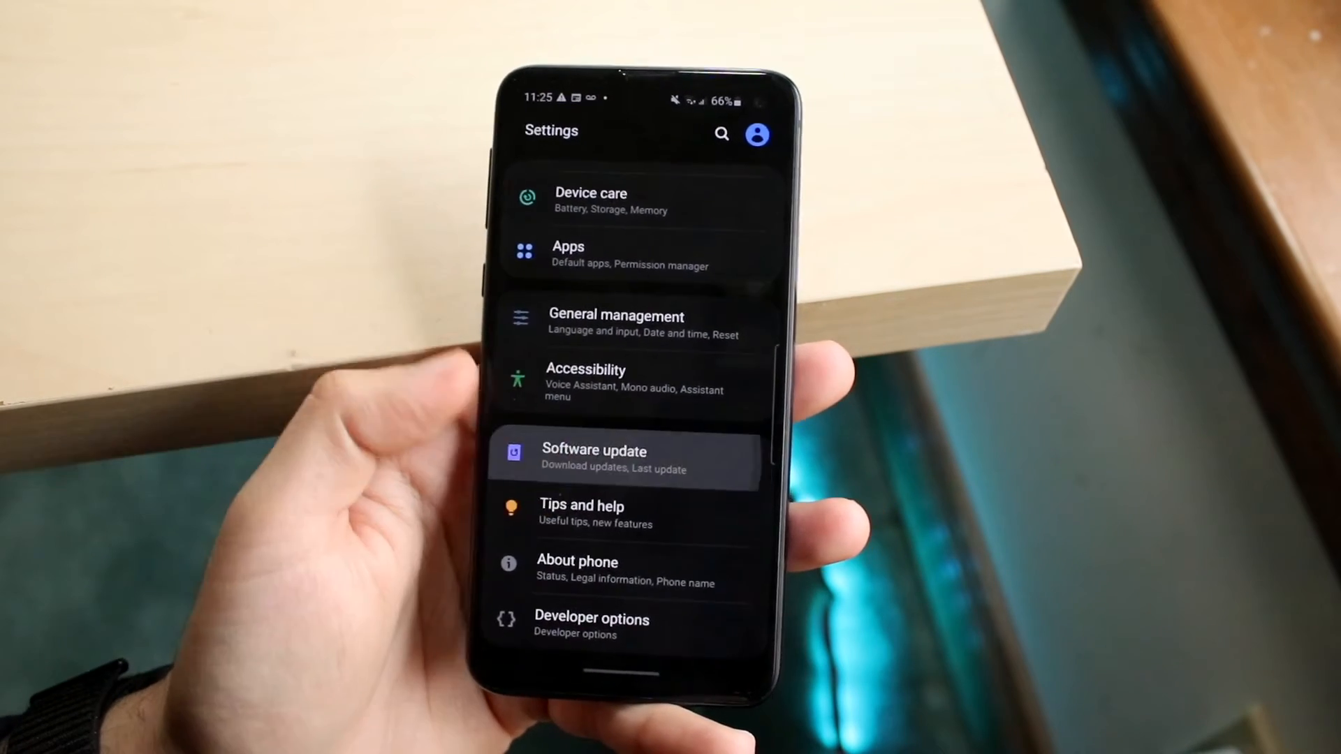
left_click(593, 457)
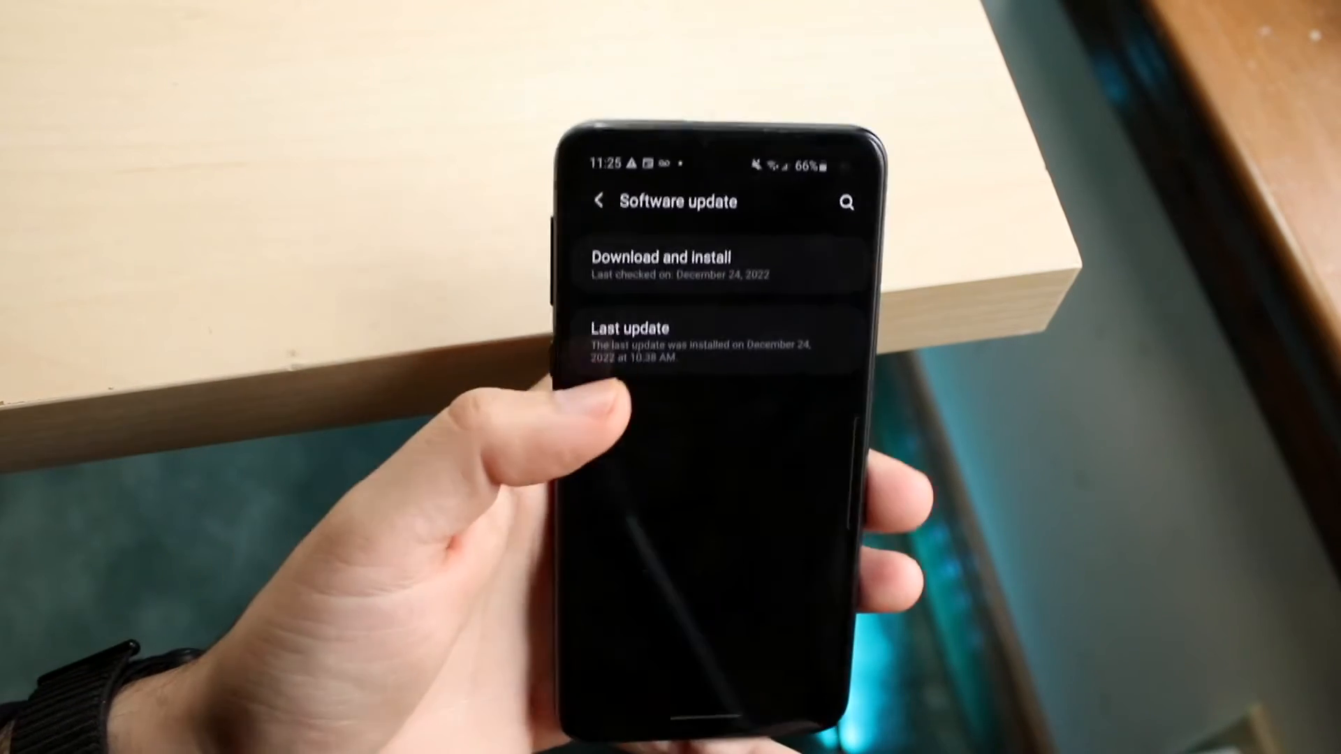
- Run Download and install to check for updates, then return to main Settings
left_click(658, 256)
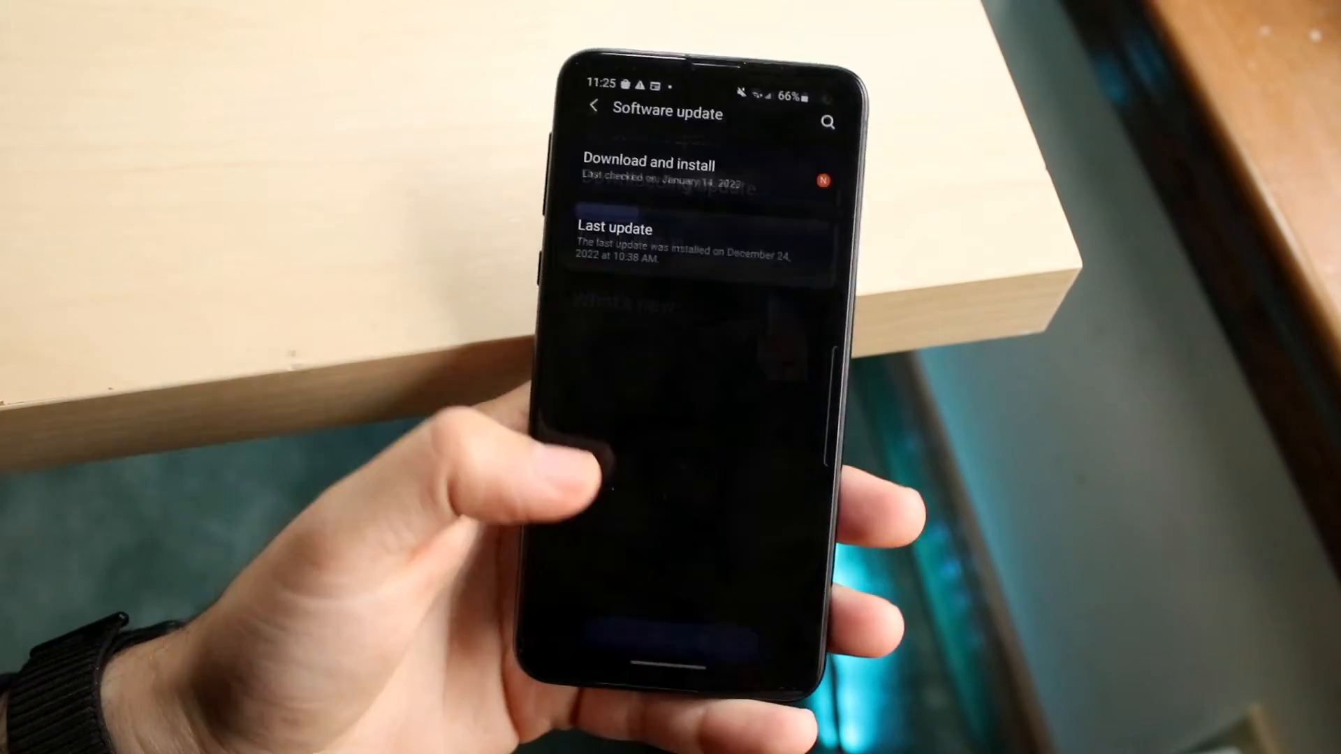
left_click(591, 113)
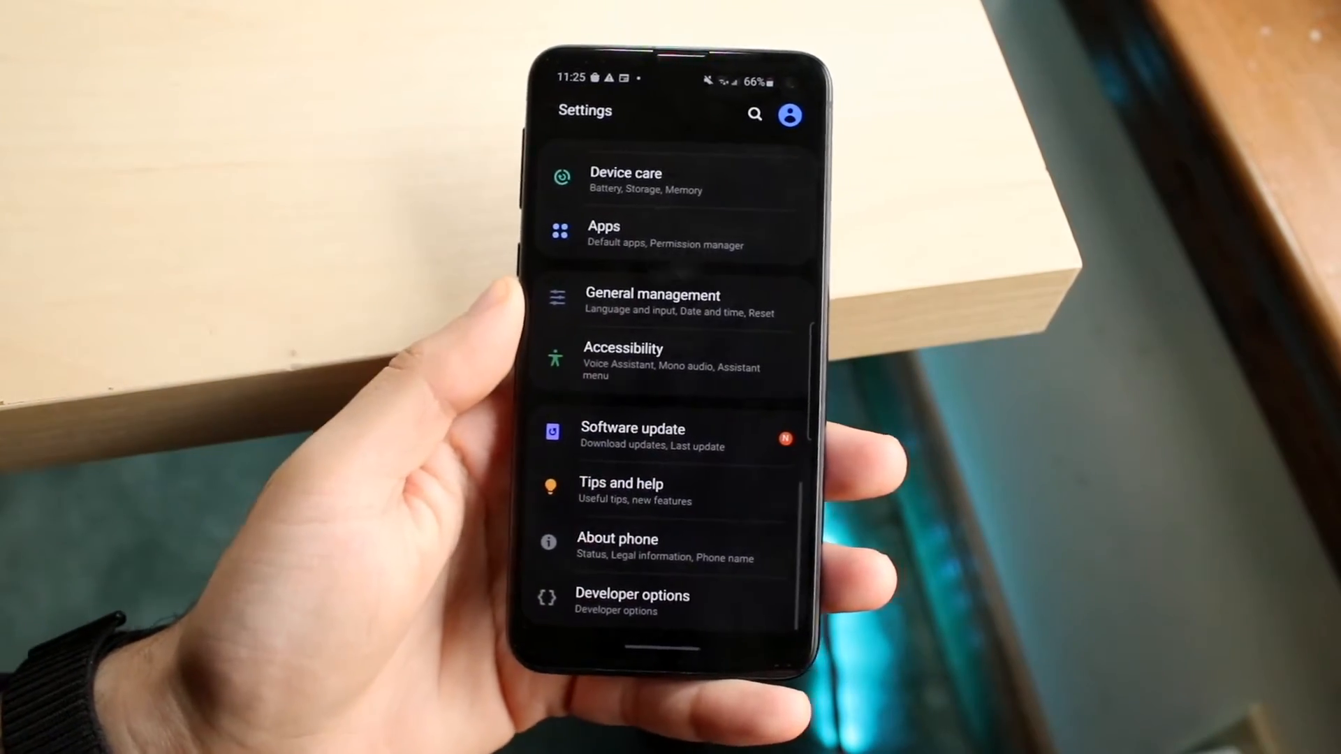
- Open Settings search from the main list to show recent searches
scroll("down", 3)
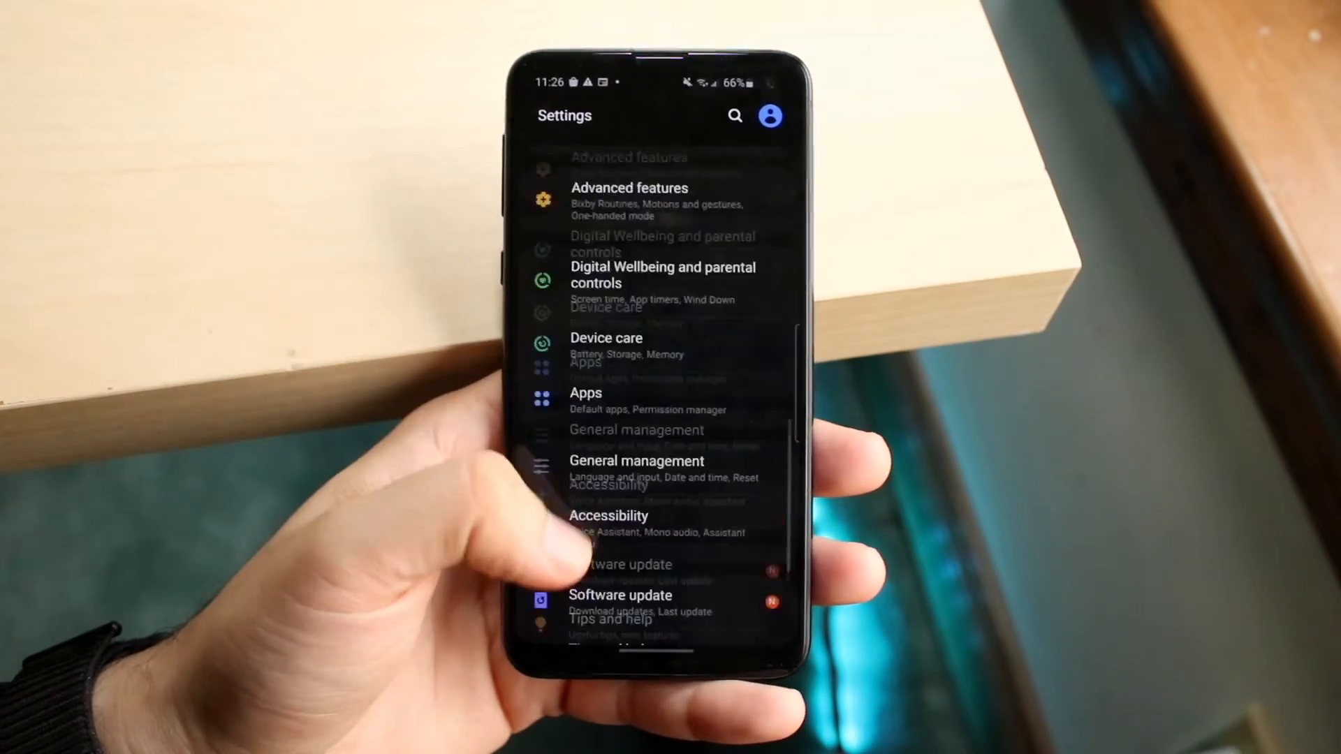
scroll("down", 3)
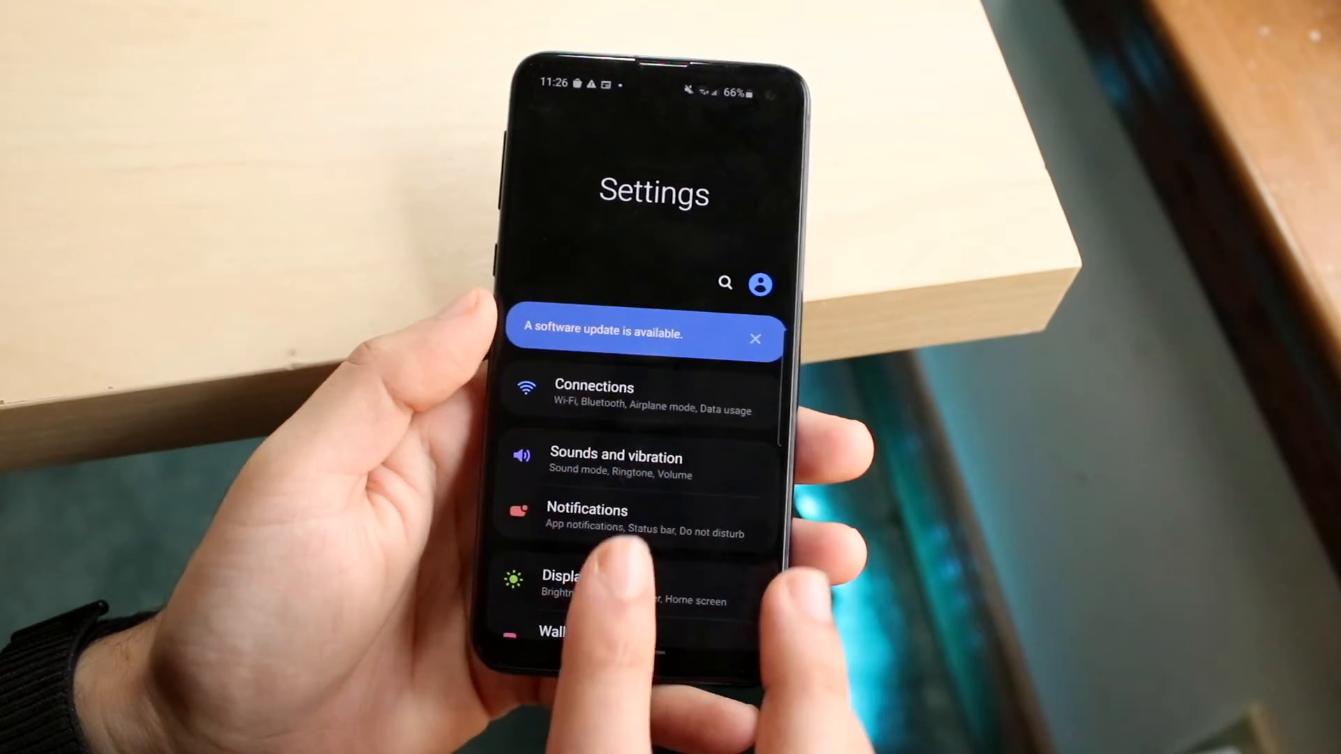
left_click(724, 283)
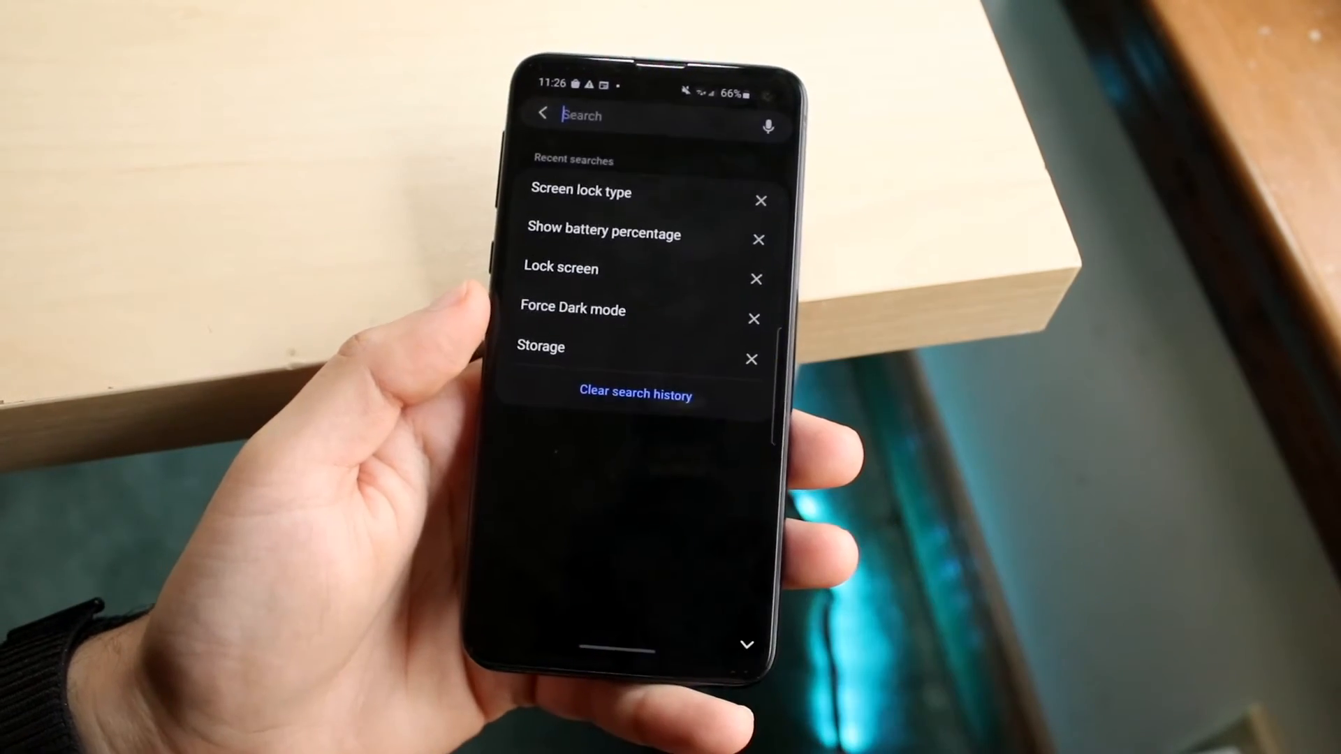
- Search Settings for "finger" and open the Fingerprints result
left_click(641, 116)
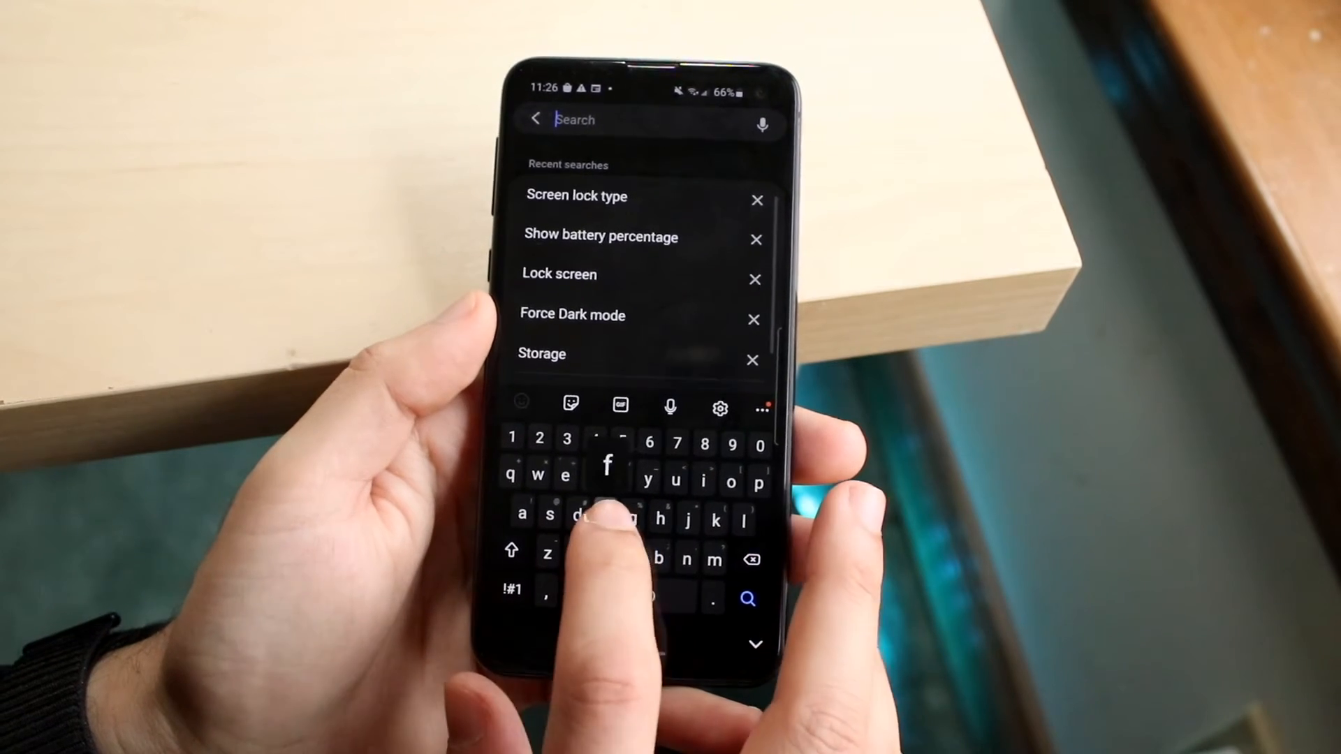
type("fing")
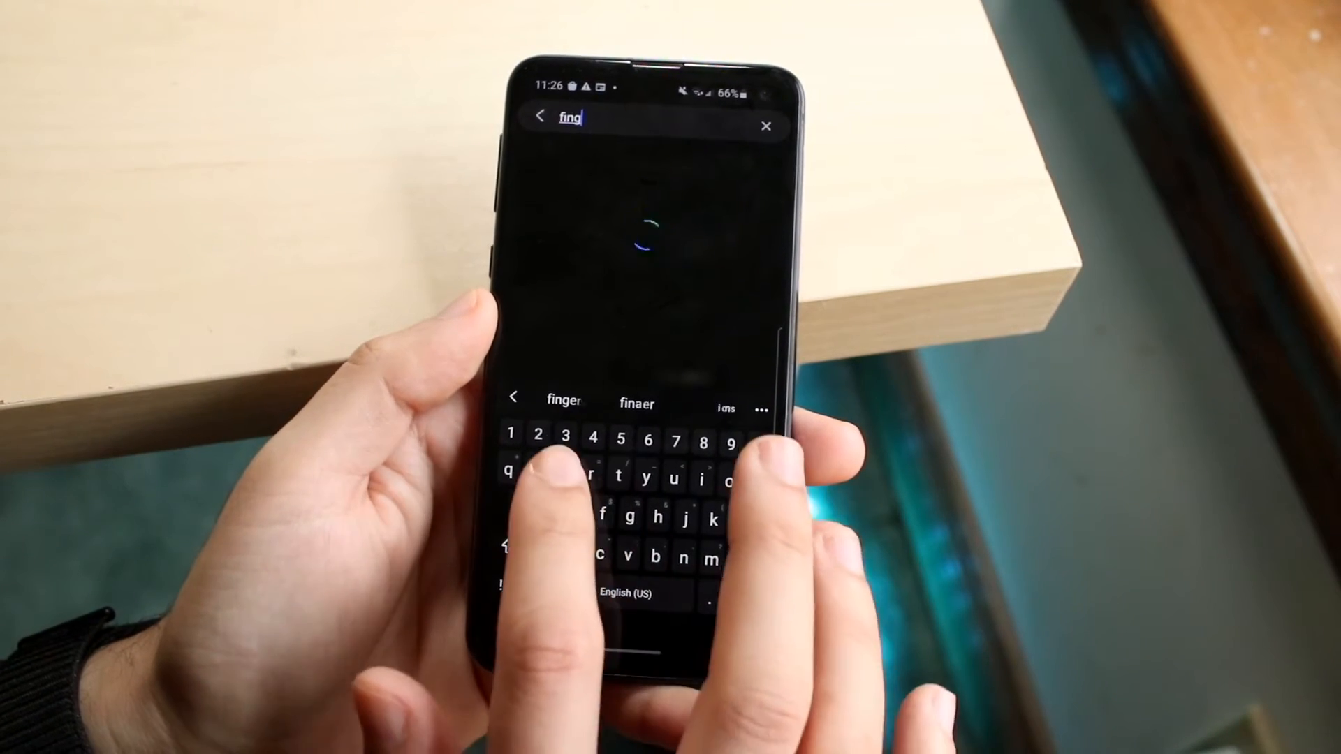
type("er")
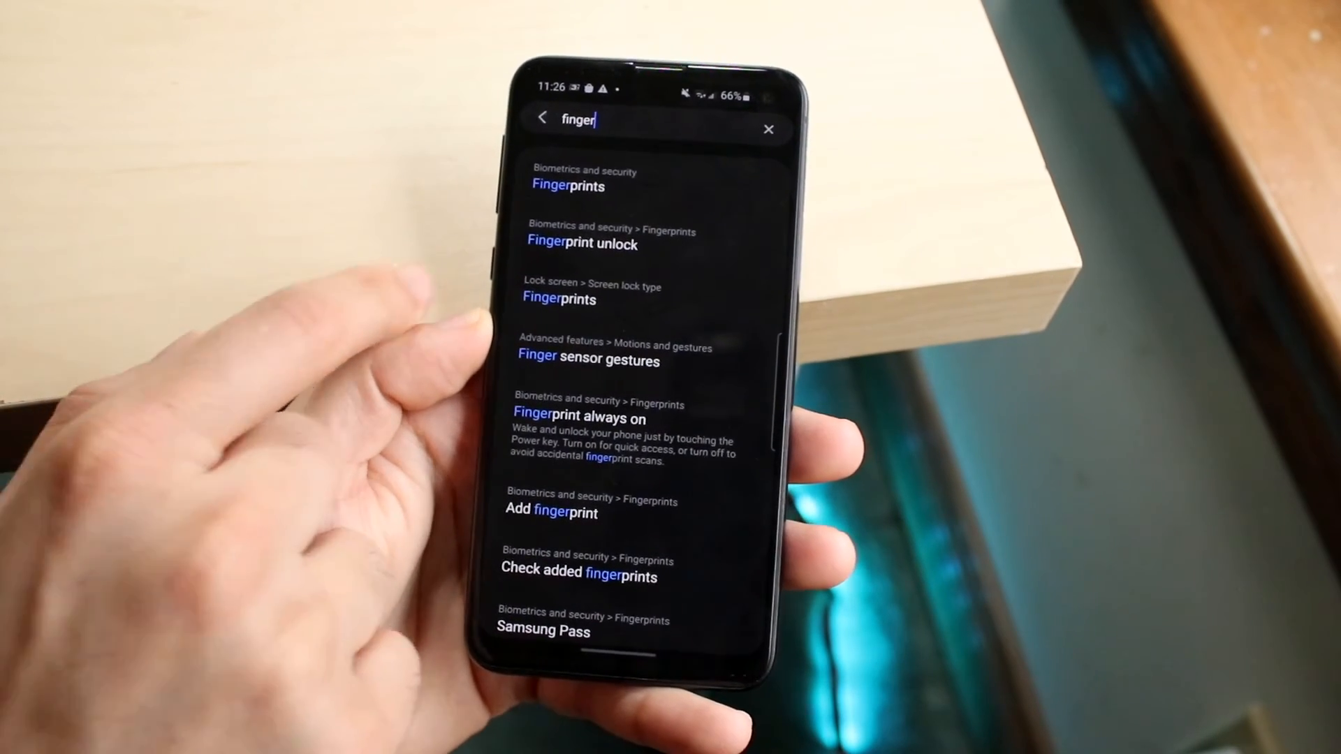
left_click(567, 179)
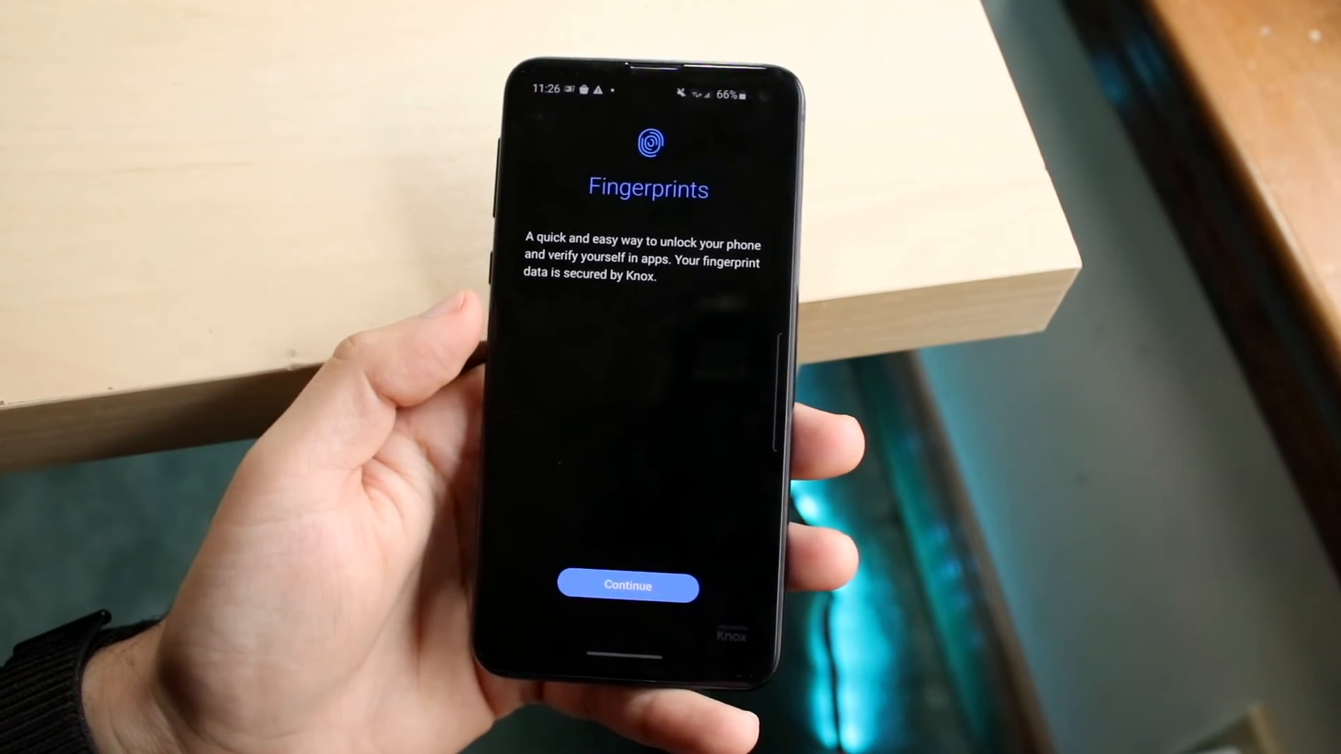